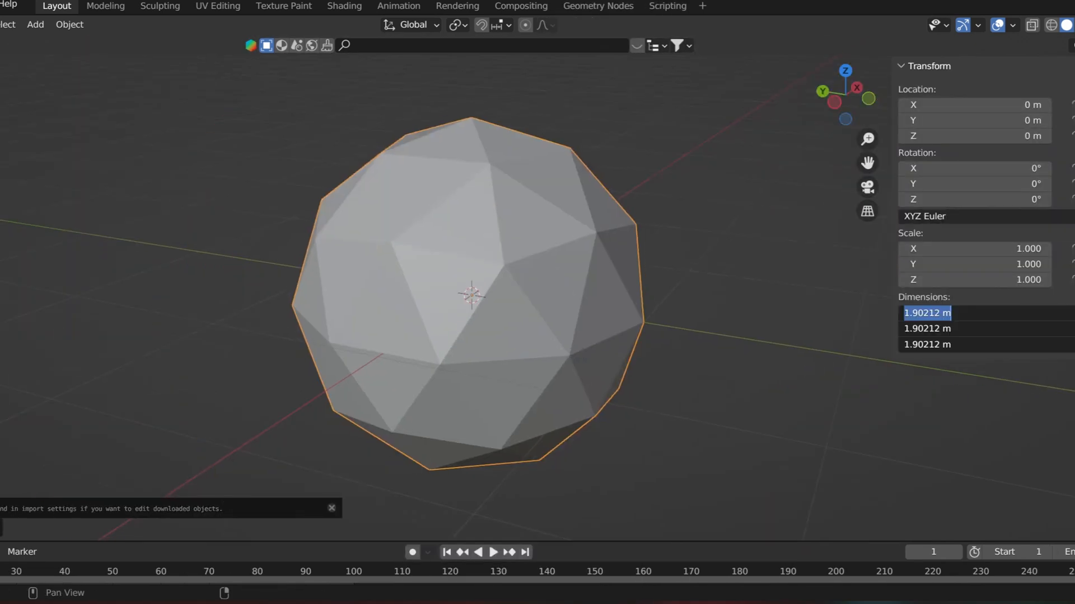
# Resize the icosphere to 3 in (0.0762 m) on X, Y and Z.
pyautogui.write('3')
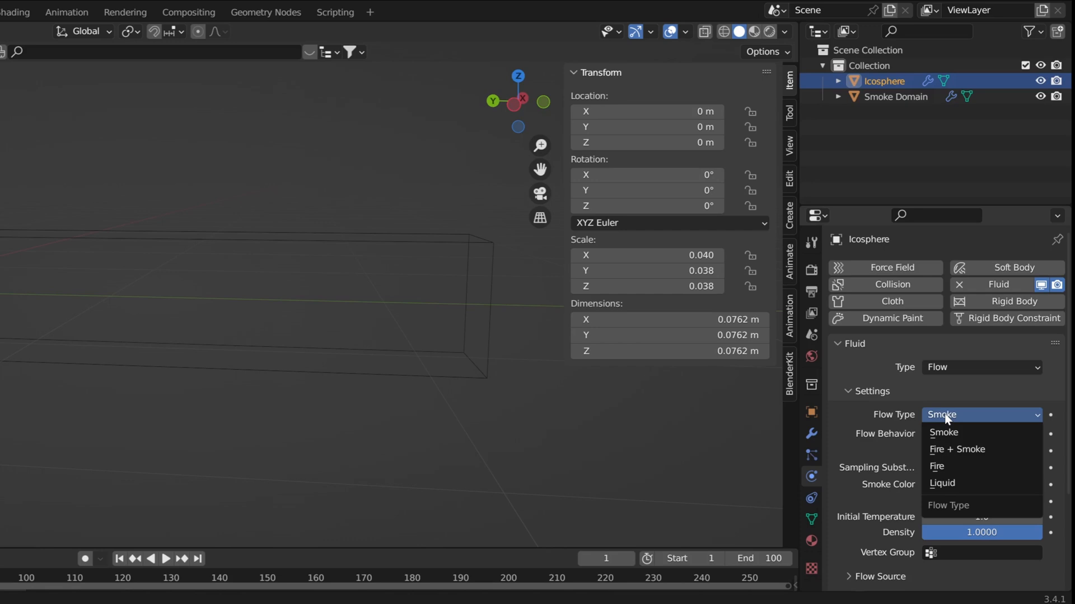
# Switch the icosphere's fluid flow type to Fire.
pyautogui.click(936, 466)
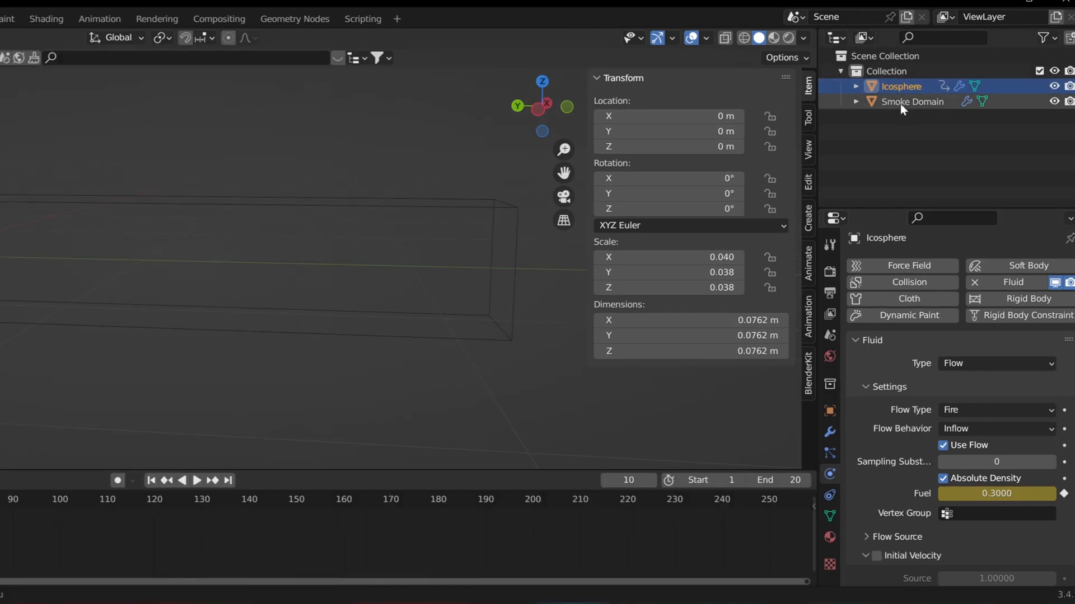
# On the Smoke Domain, set gas vorticity to 0.5 and heat to 3.
pyautogui.click(911, 102)
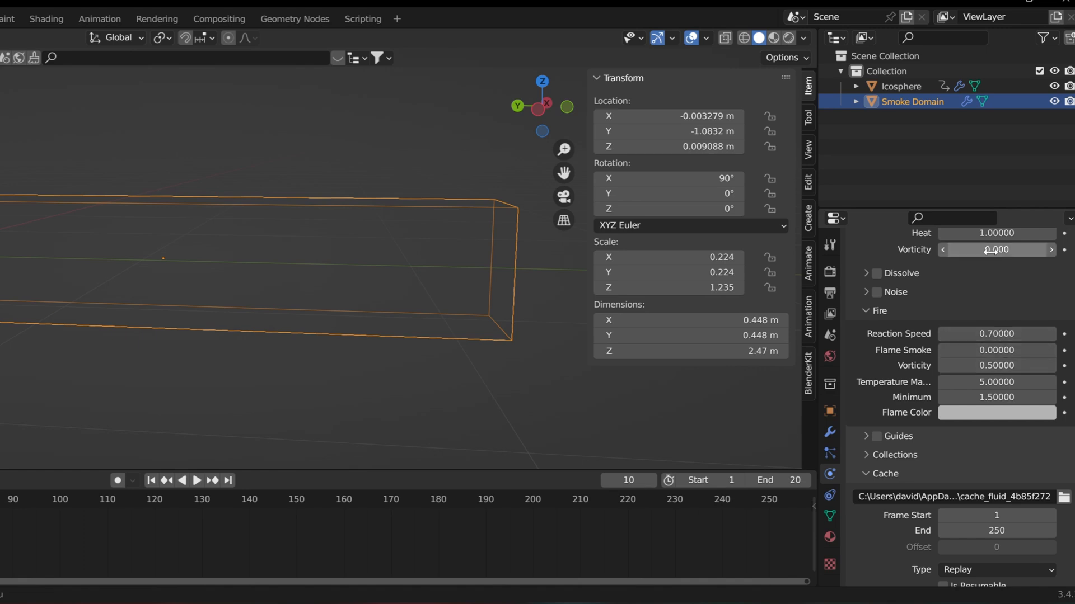
pyautogui.write('0.5')
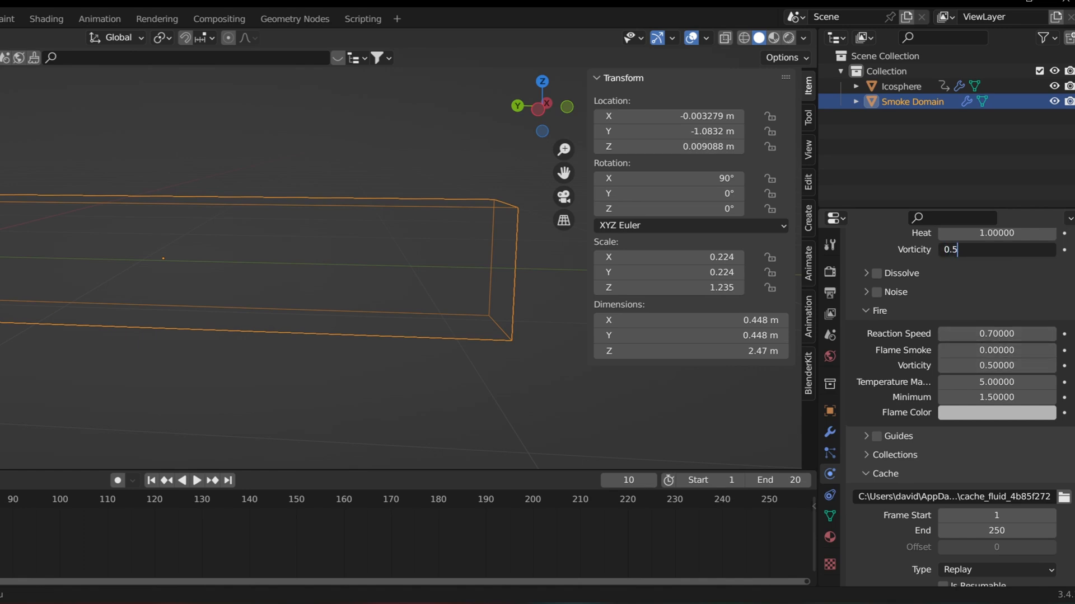
pyautogui.press('Return')
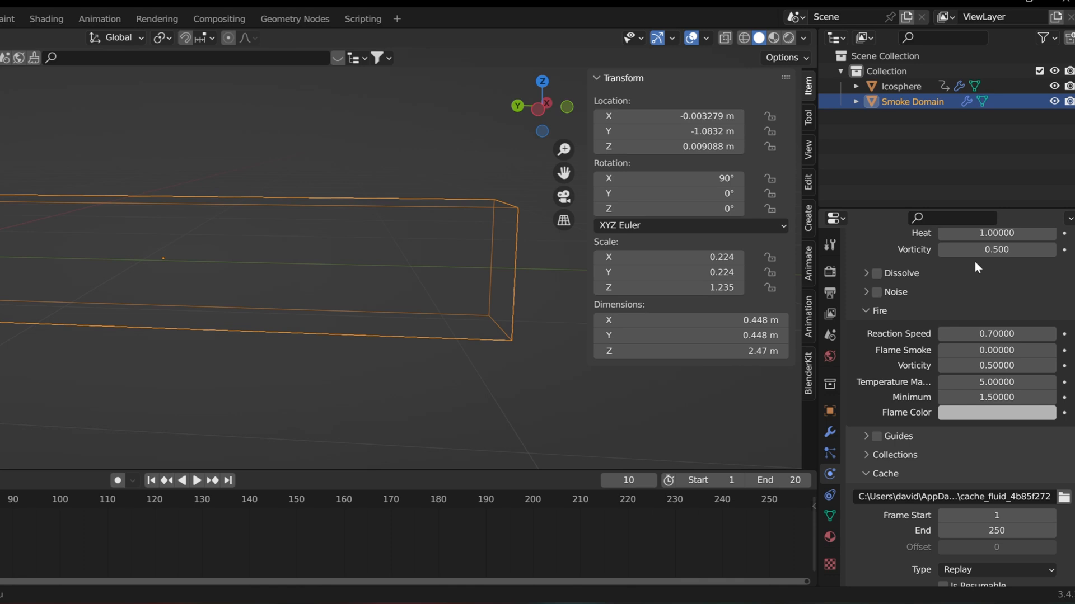
pyautogui.doubleClick(996, 287)
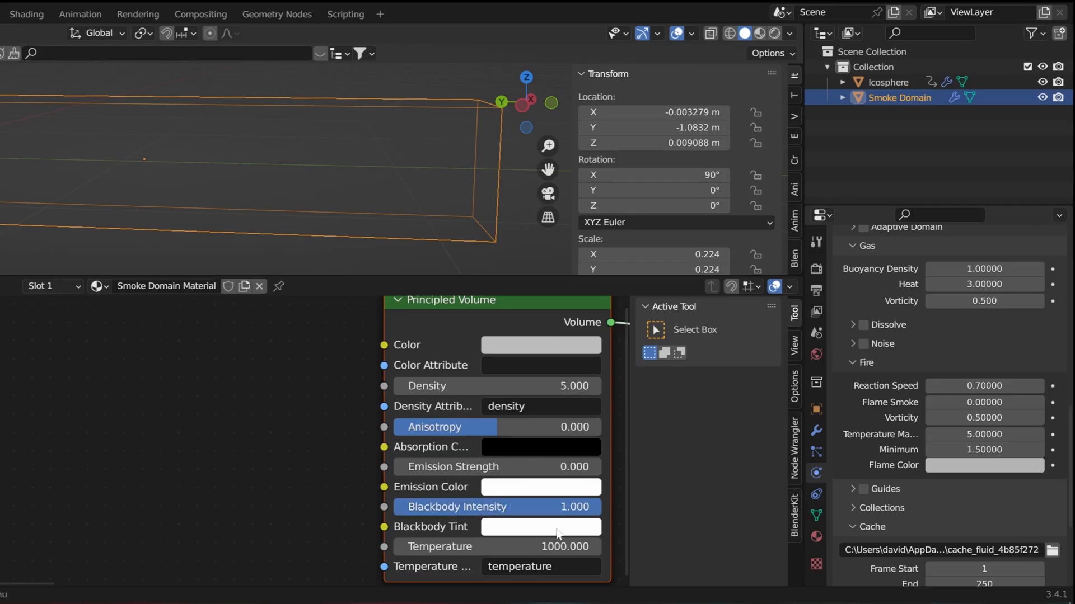
# Tint the domain's blackbody volume warm orange and set resolution divisions to 128.
pyautogui.click(540, 526)
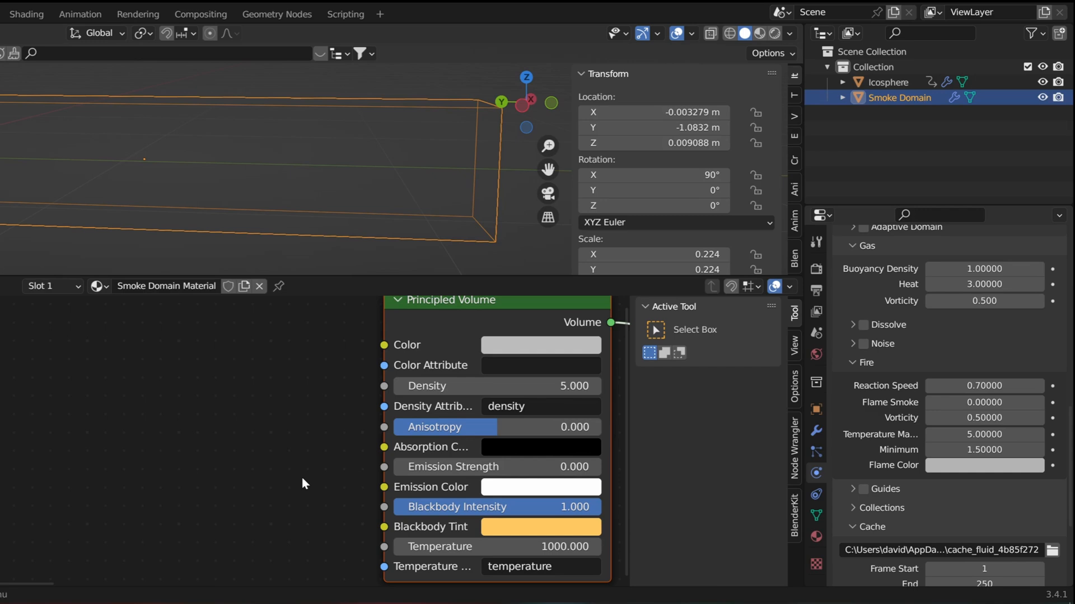
pyautogui.click(892, 68)
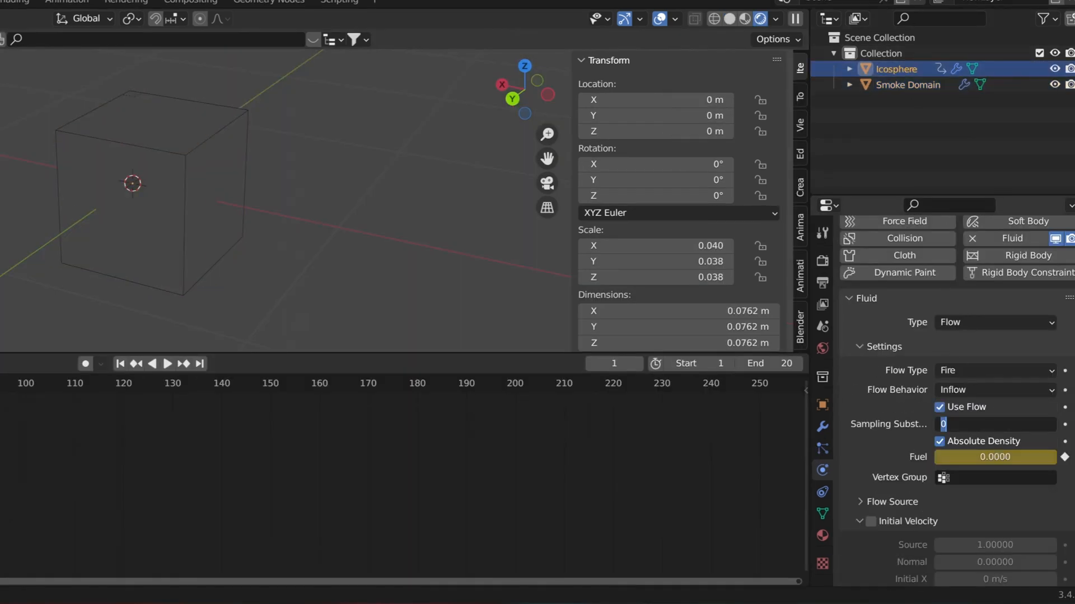
pyautogui.click(904, 84)
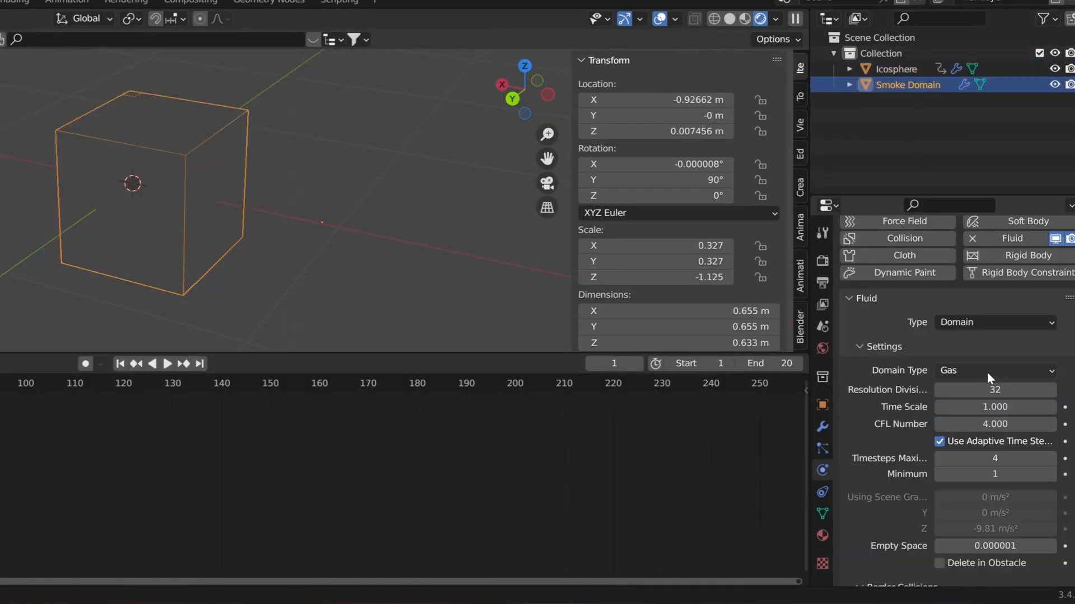
pyautogui.write('128')
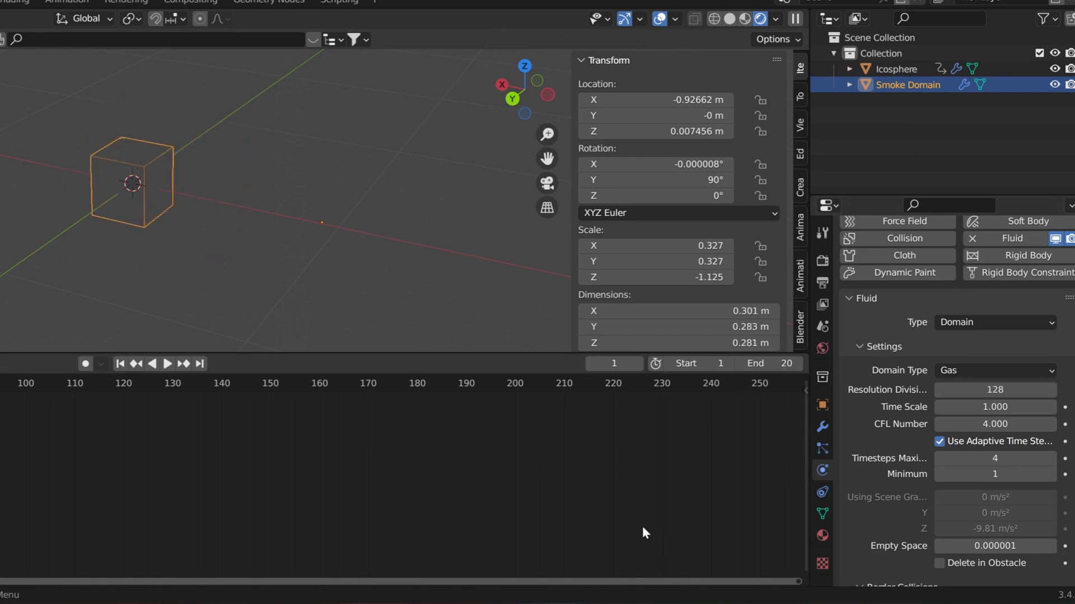
pyautogui.click(198, 53)
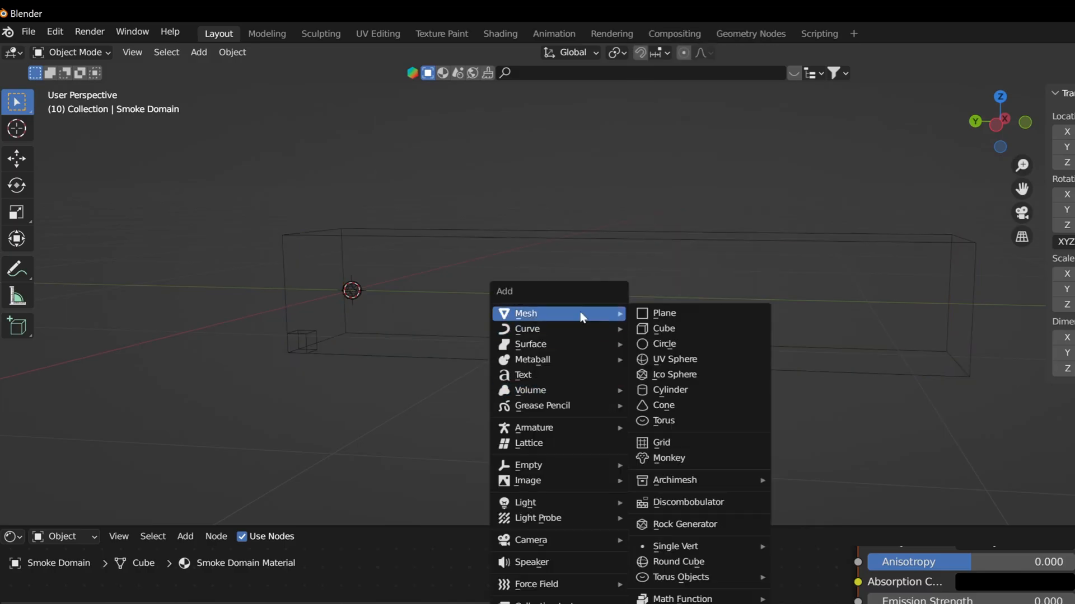